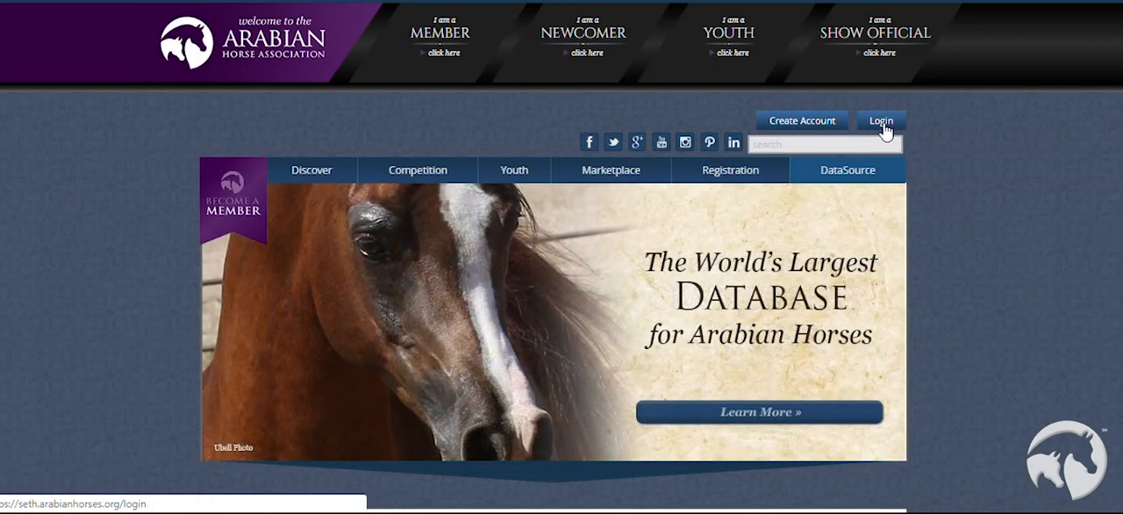
Sign in to the AHA site and head to the member's My DataSource area
click(880, 120)
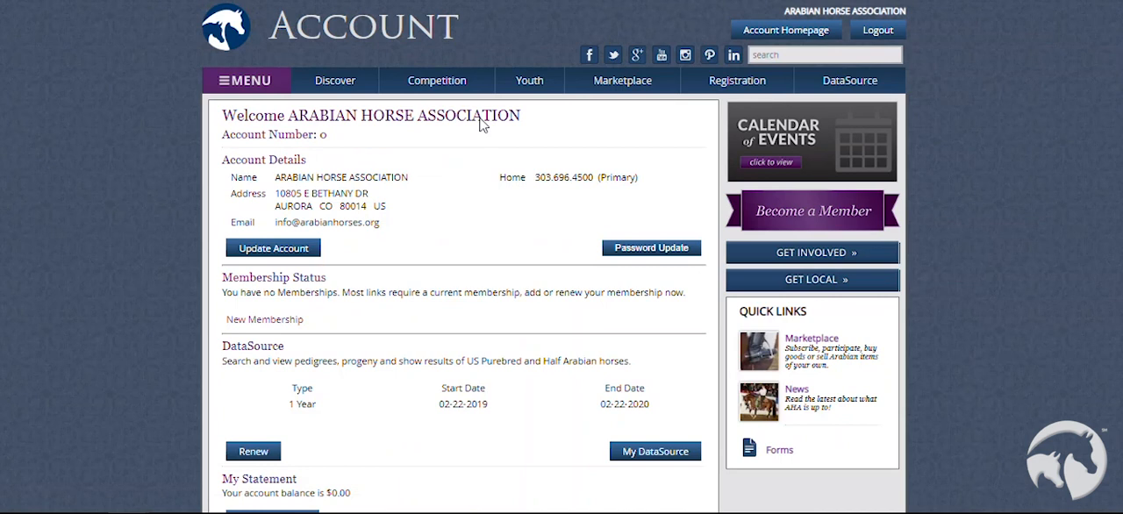
mouse_move(480, 120)
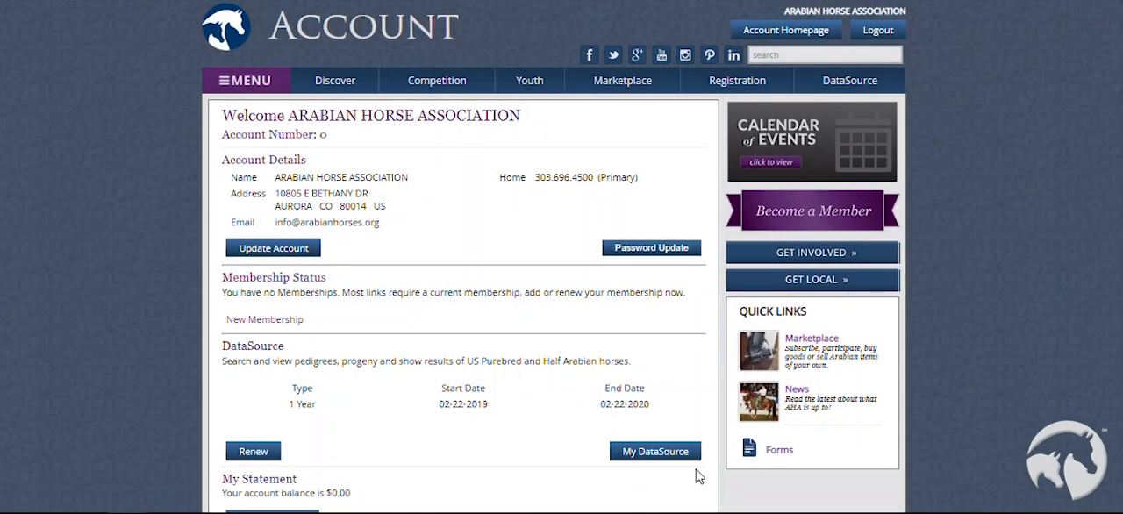
click(654, 451)
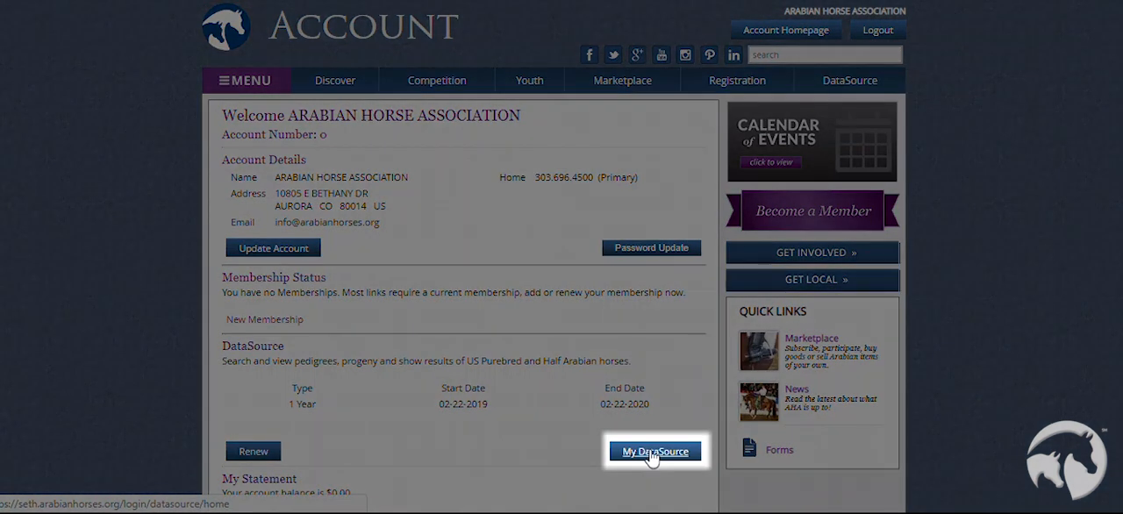
Load the DataSource home page with its statistics links and quick horse search
click(655, 451)
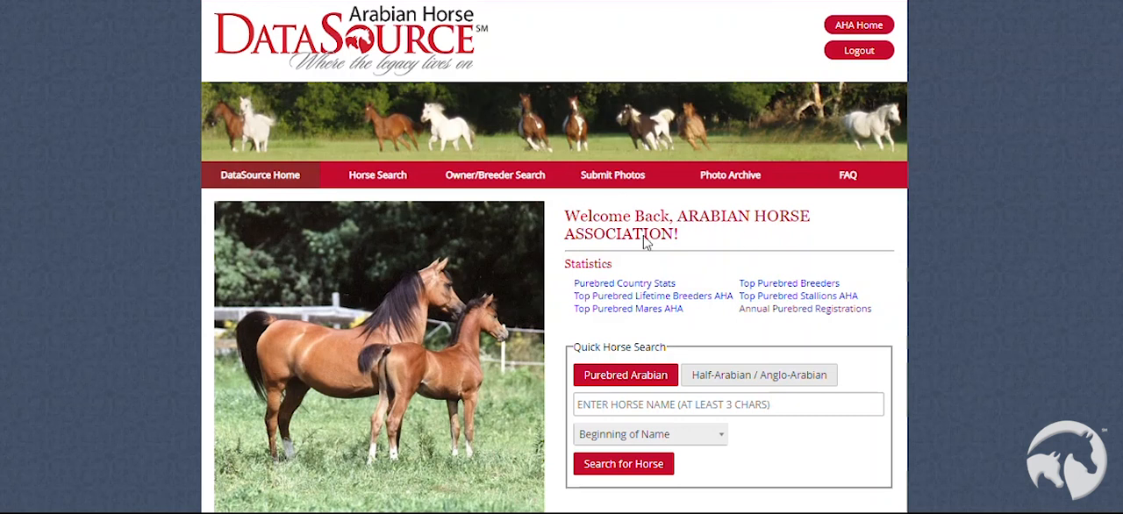
mouse_move(191, 95)
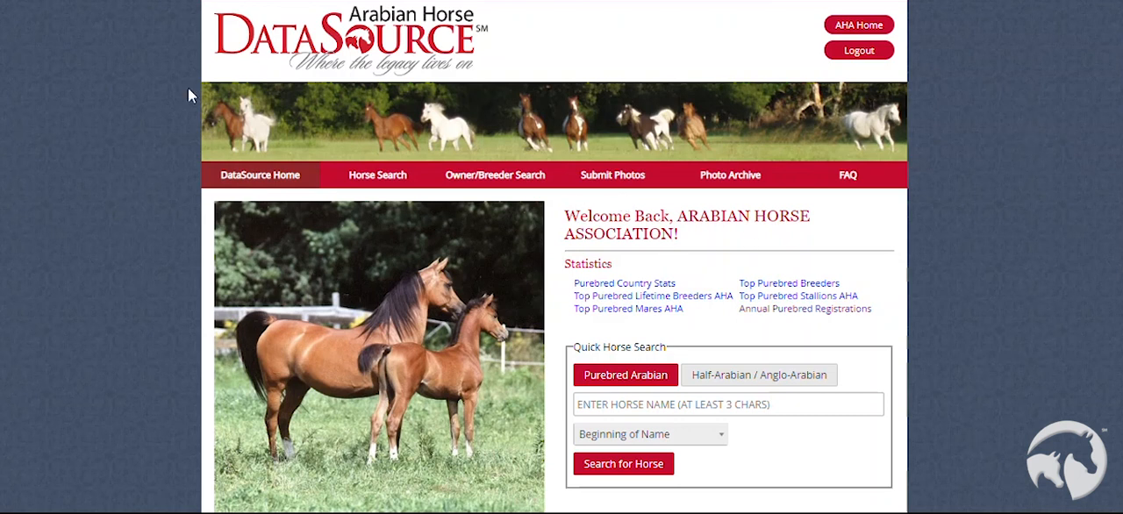
mouse_move(176, 172)
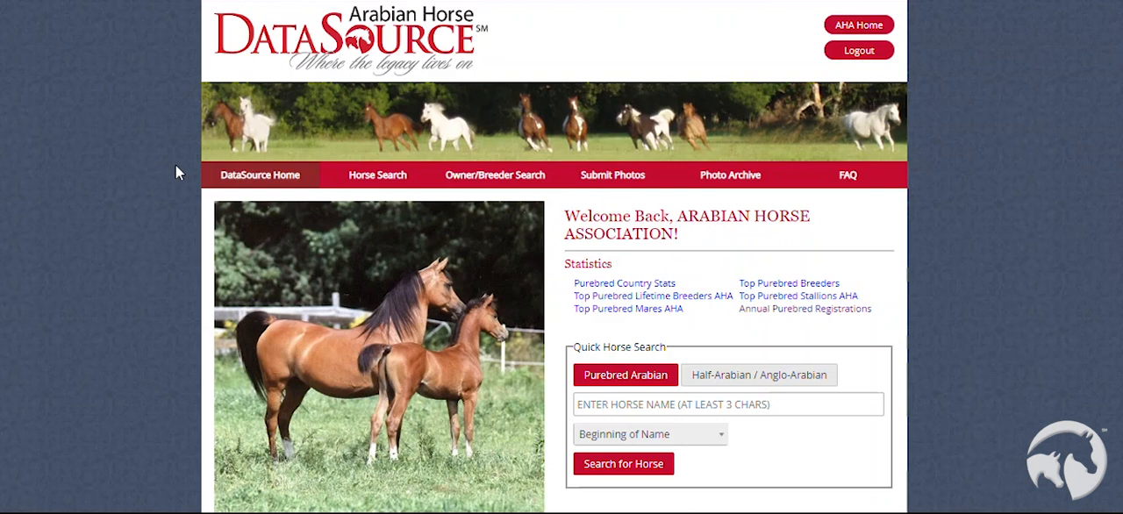
mouse_move(86, 252)
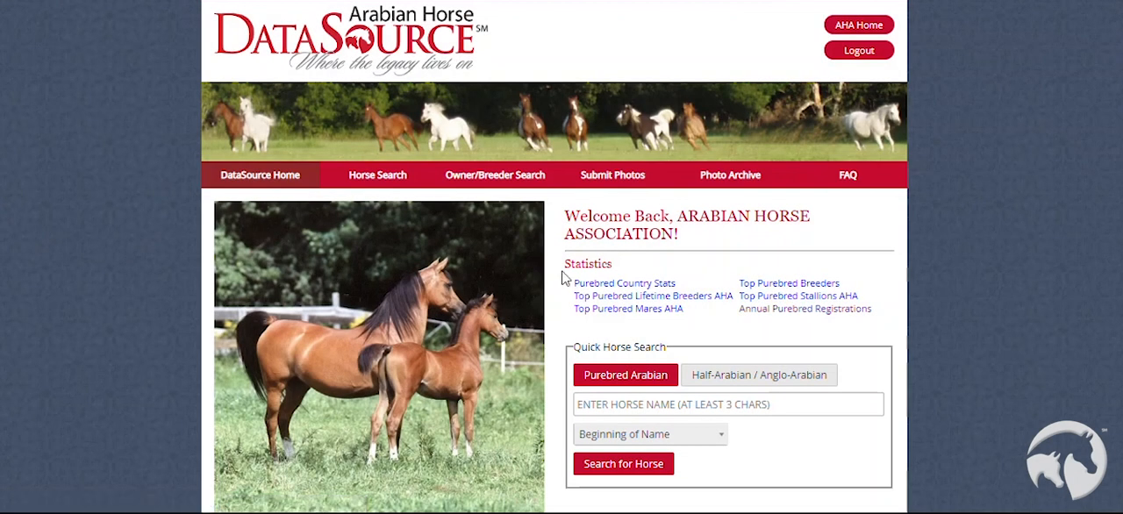
mouse_move(583, 323)
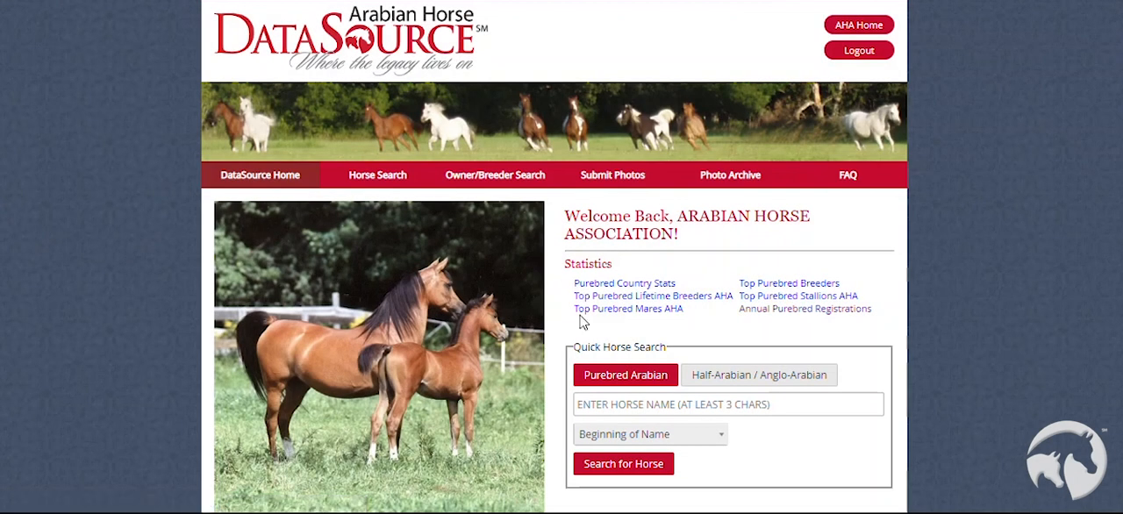
mouse_move(664, 344)
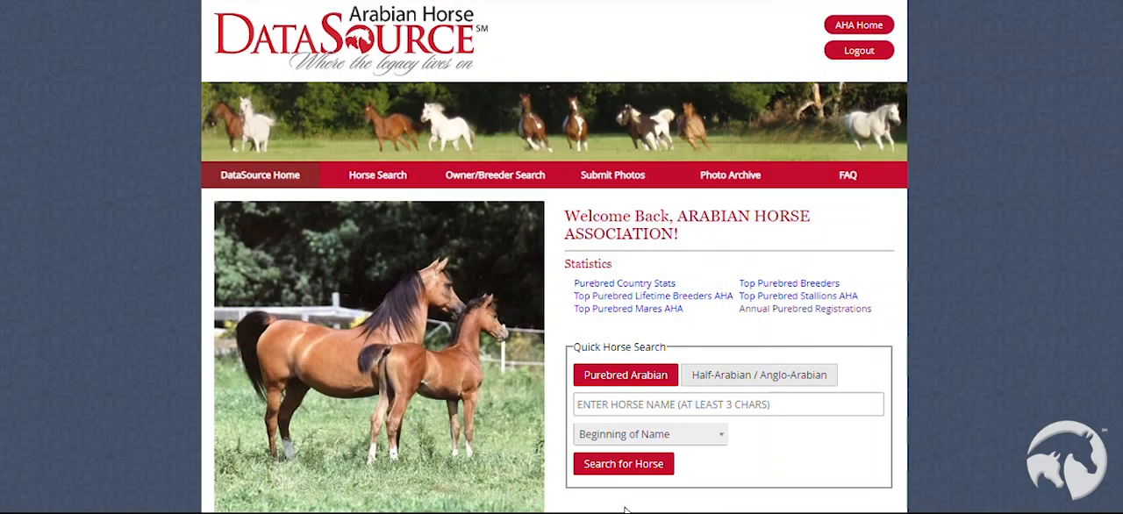
mouse_move(455, 245)
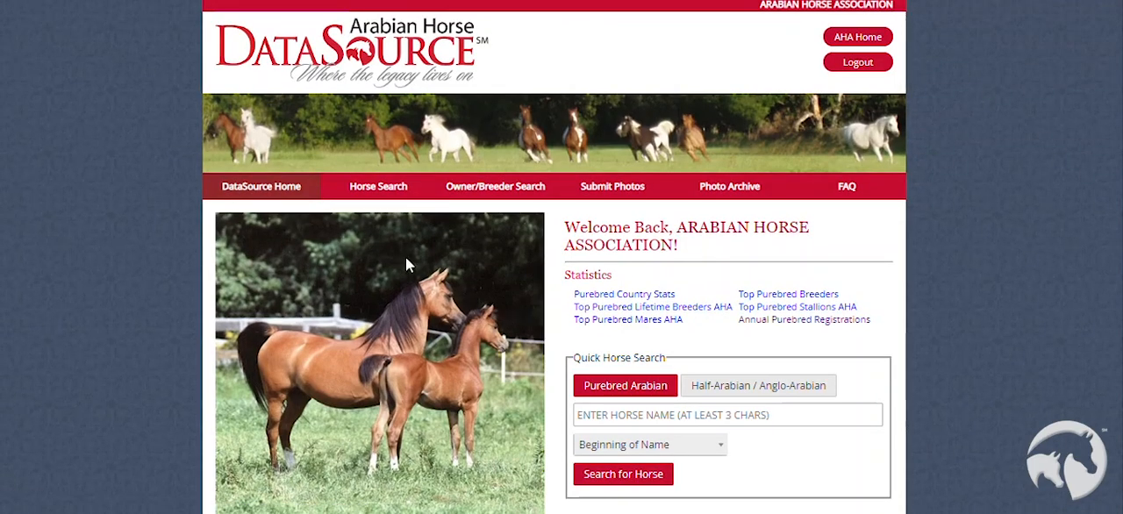
mouse_move(379, 186)
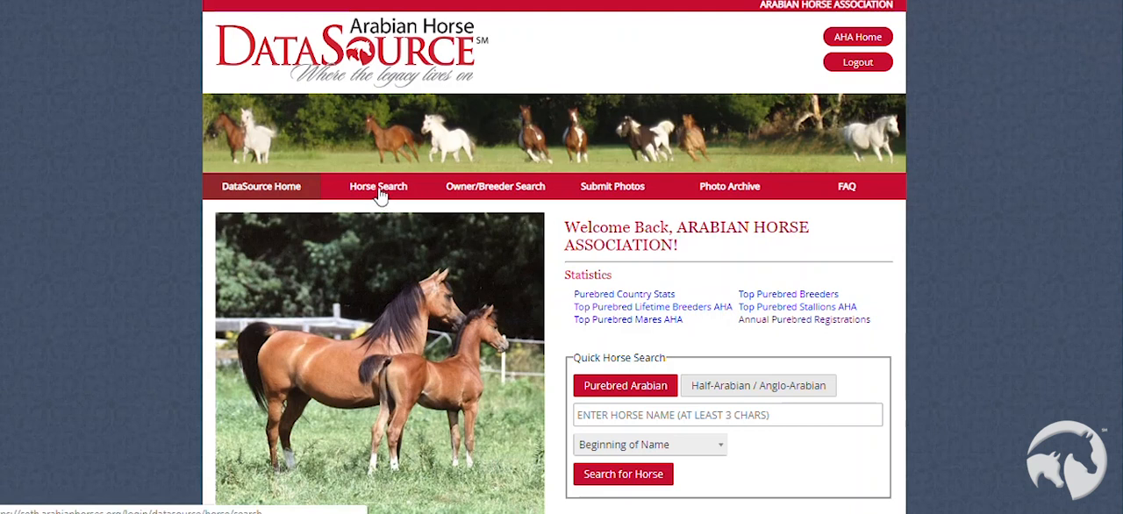
mouse_move(379, 195)
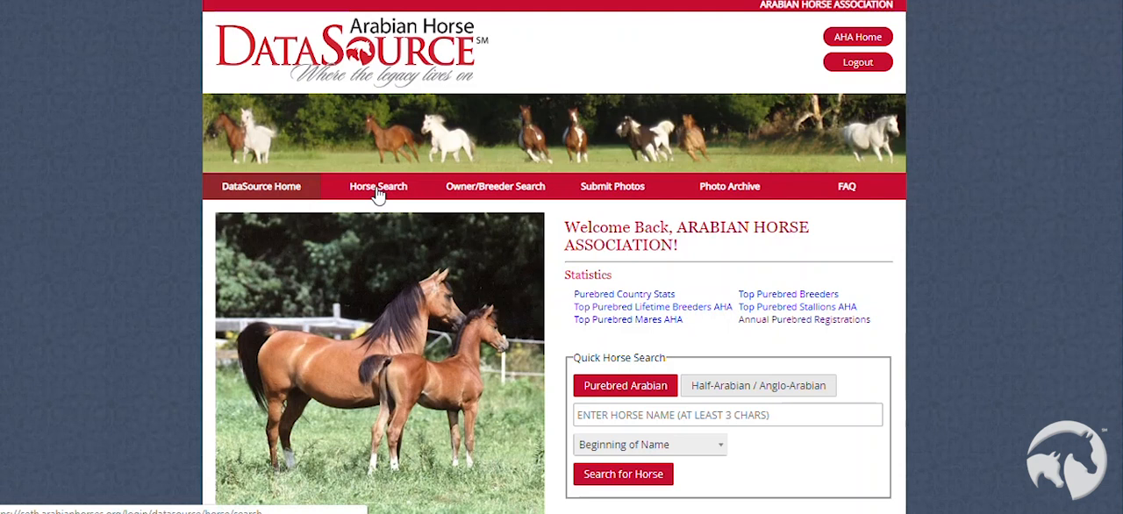
Search the horse name *BASK and get one result: the bay stallion foaled 02/09/1956
click(377, 186)
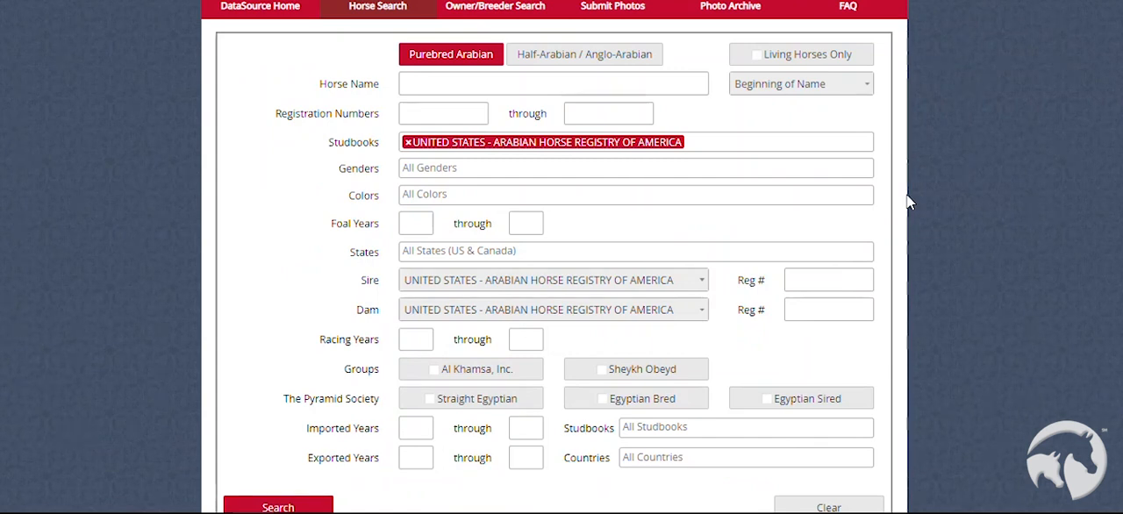
mouse_move(898, 175)
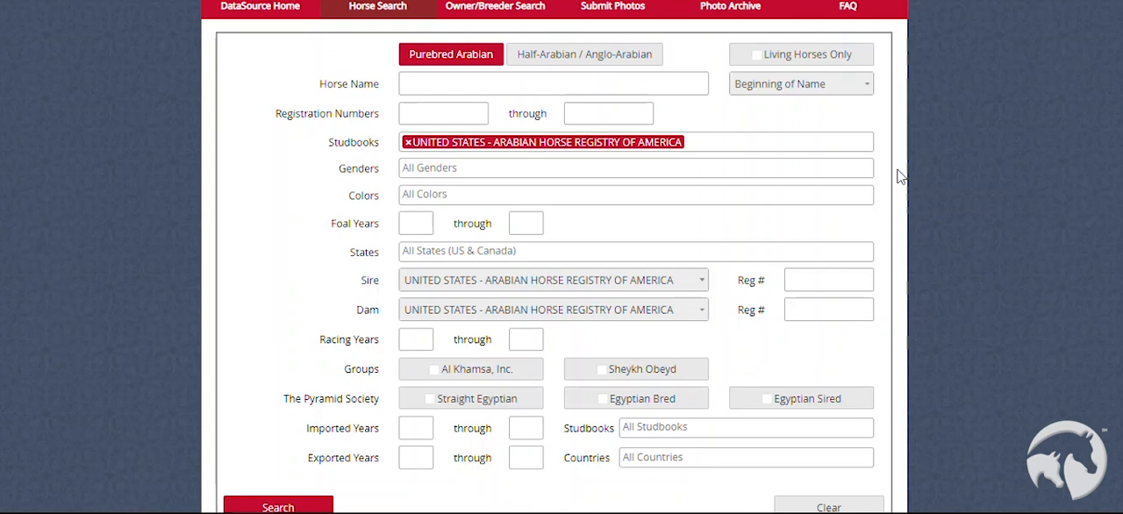
click(552, 85)
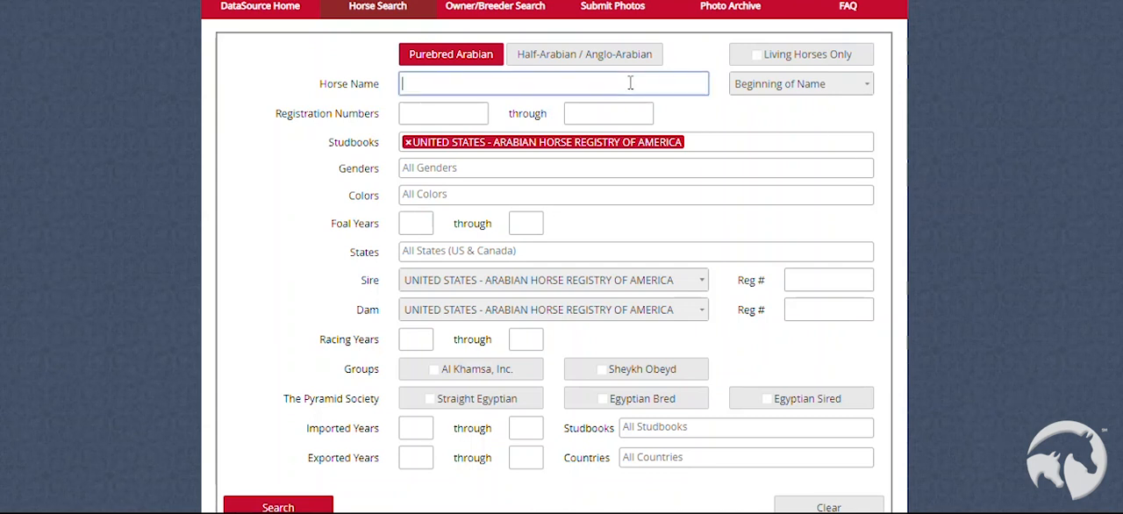
text(*)
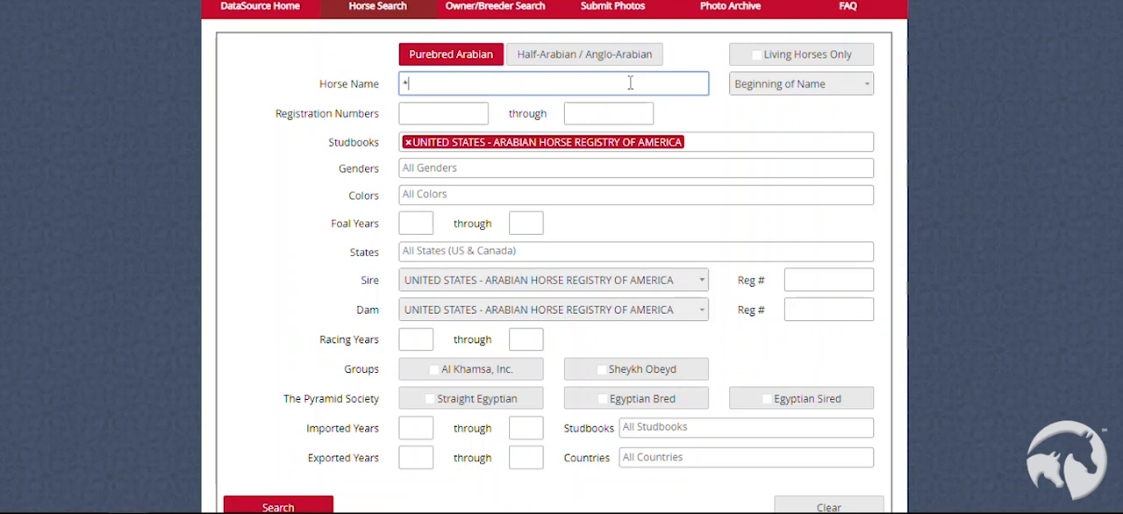
text(BASK)
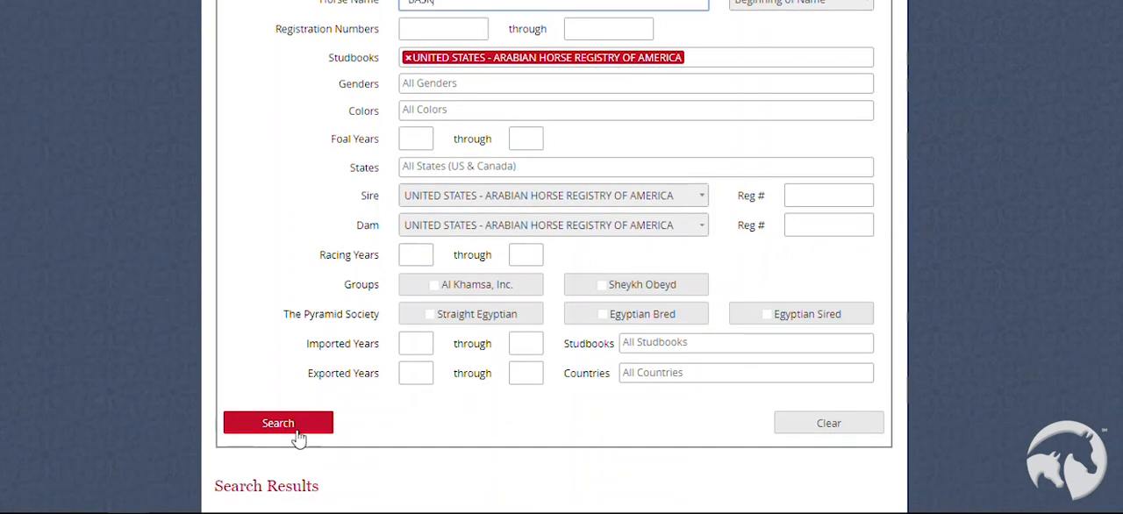
click(277, 423)
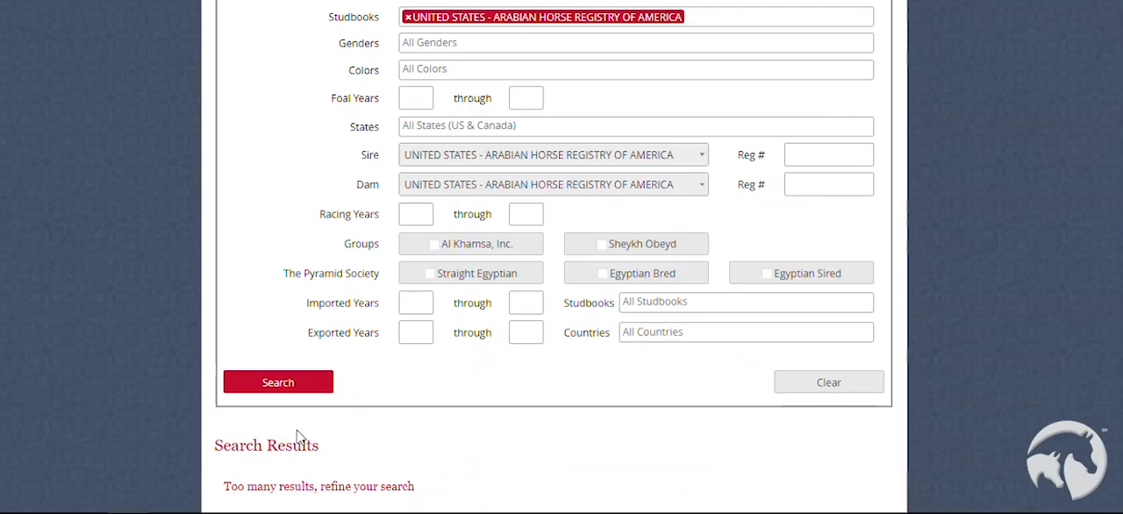
mouse_move(312, 432)
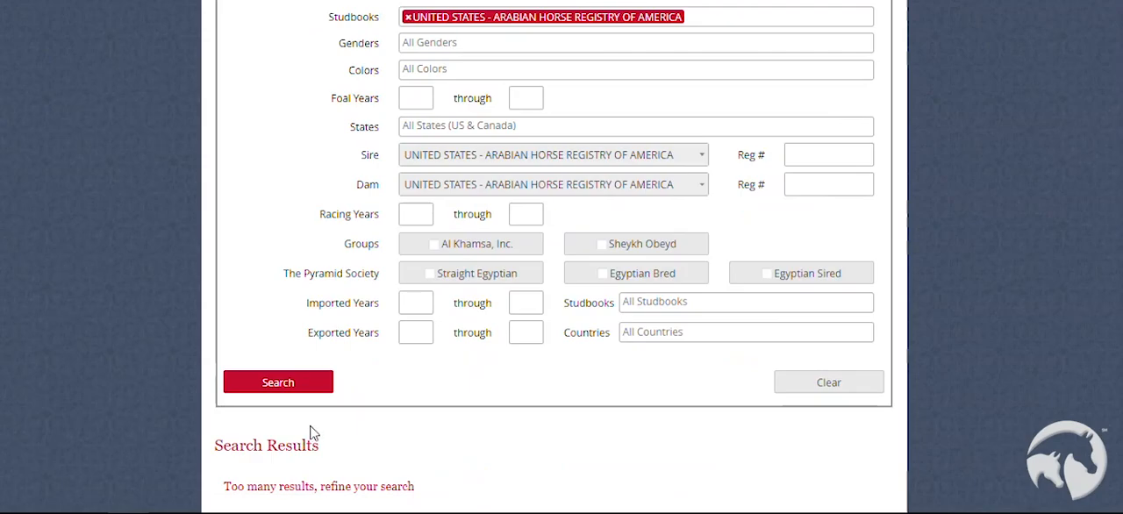
mouse_move(210, 479)
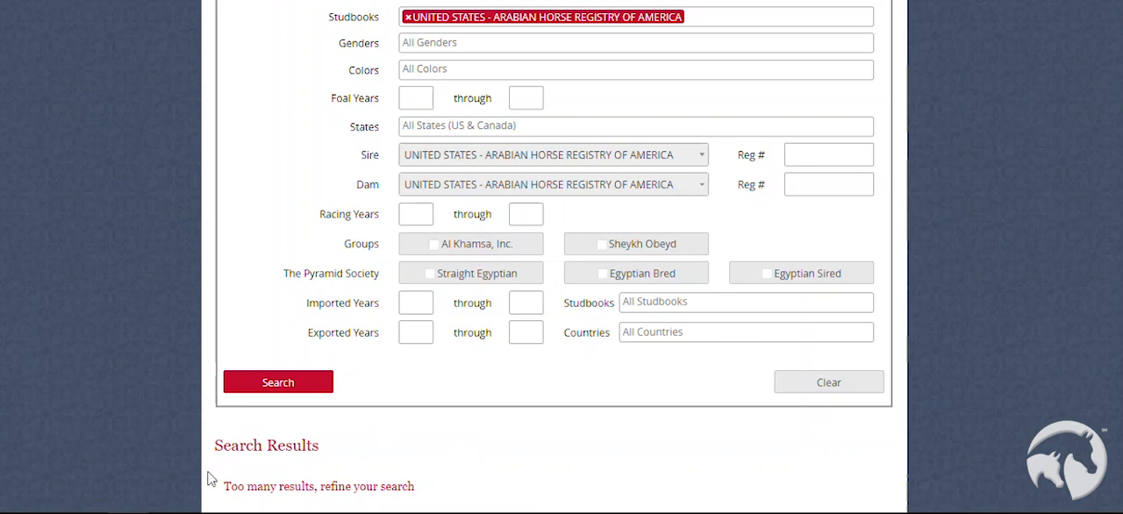
click(277, 383)
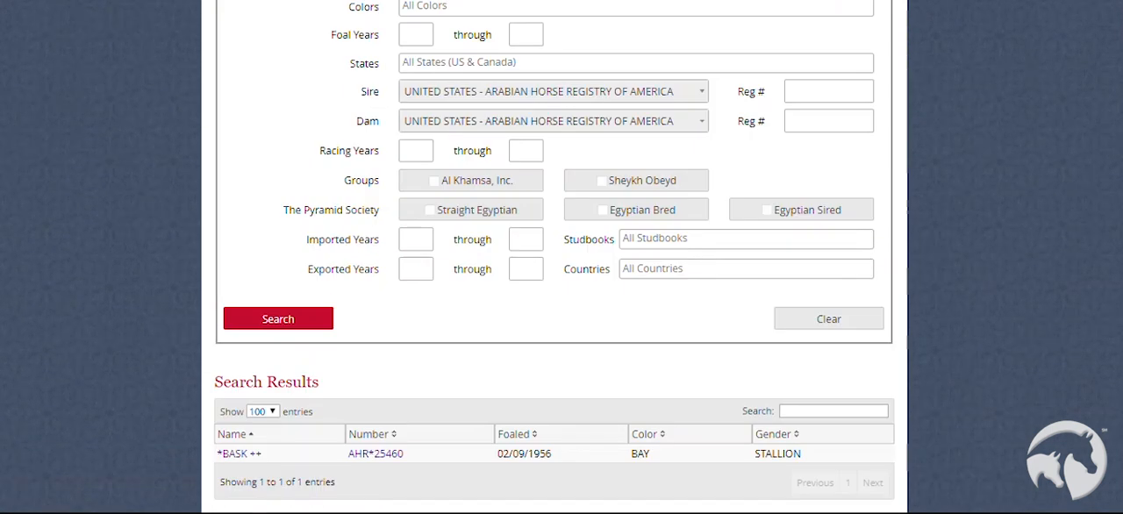
mouse_move(379, 244)
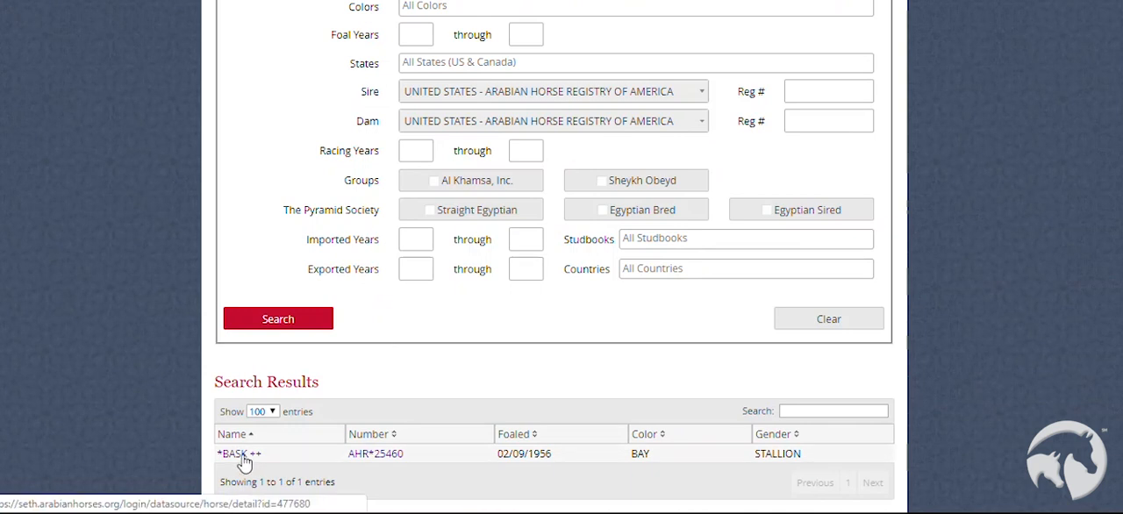
Open the *BASK ++ (AHR*25460) detail page and look over its pedigree, breeder and owners
click(233, 452)
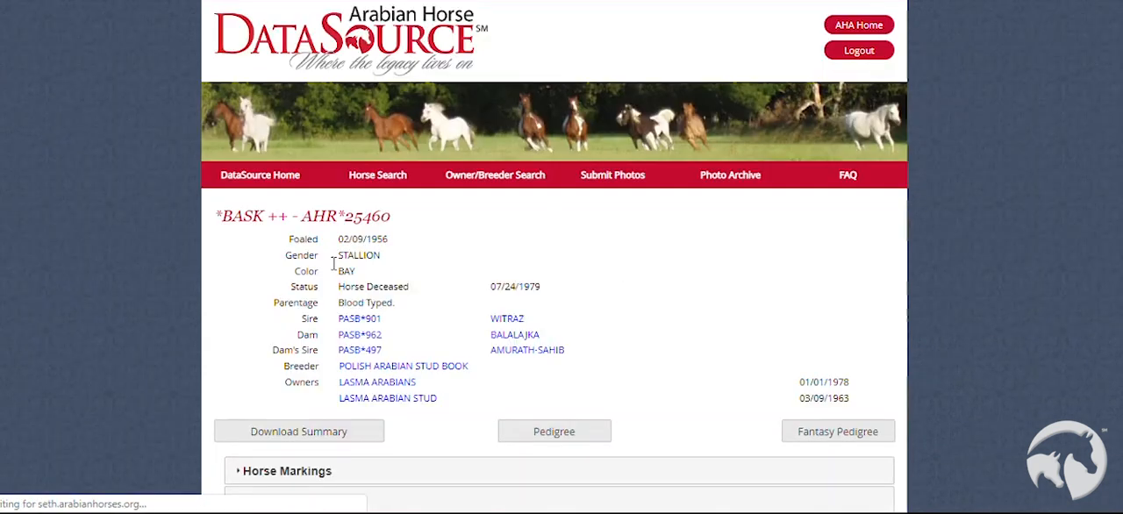
scroll(down, 3)
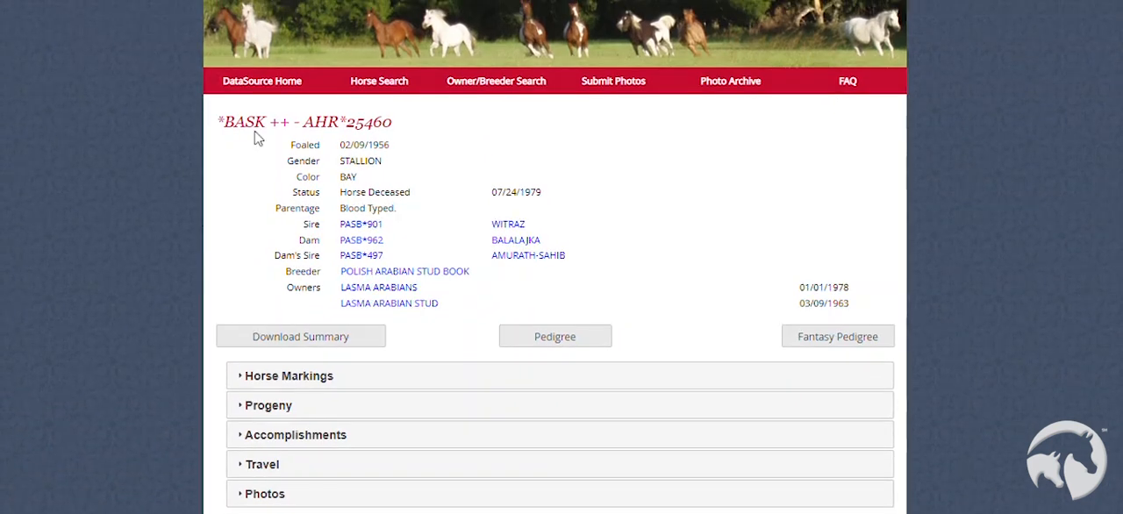
mouse_move(87, 238)
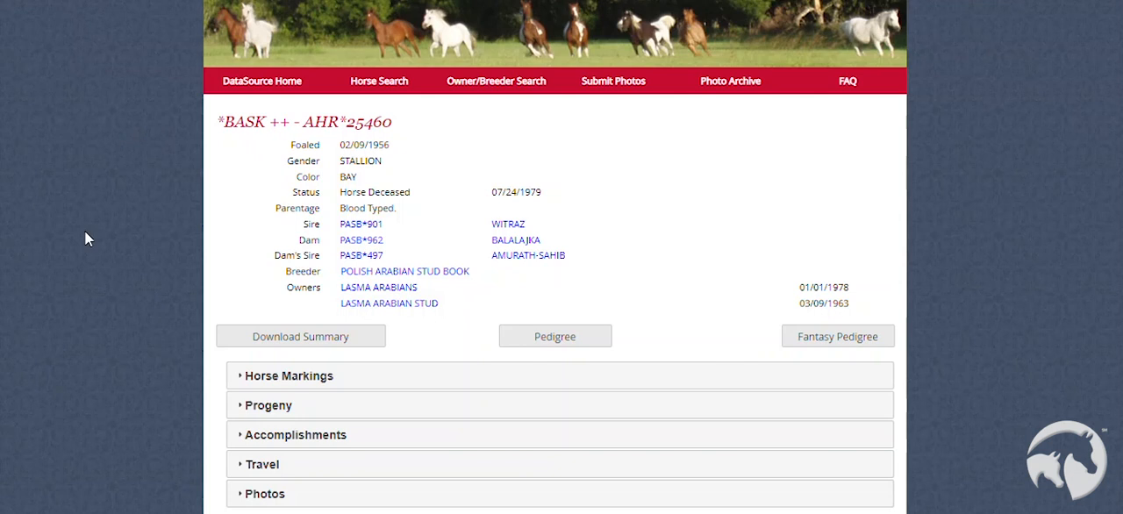
mouse_move(305, 337)
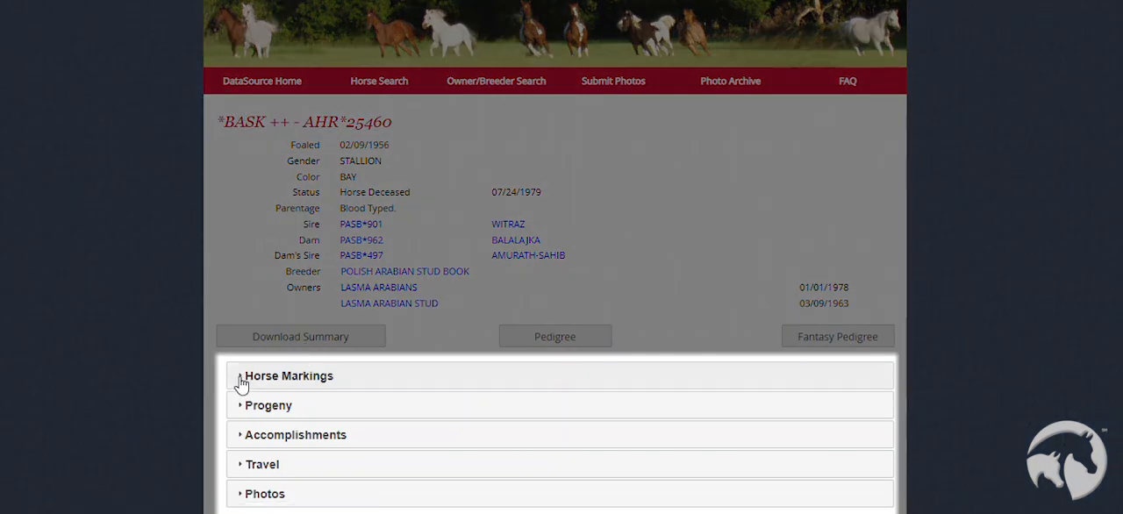
Expand Horse Markings and Progeny, scan the offspring list, and open *BASK's full Progeny Detail
click(288, 375)
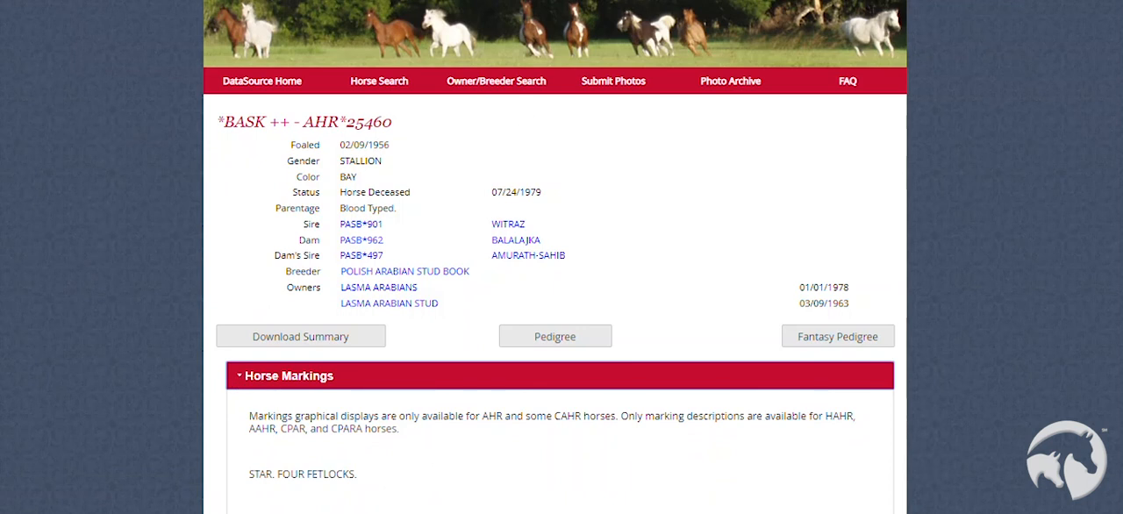
click(287, 375)
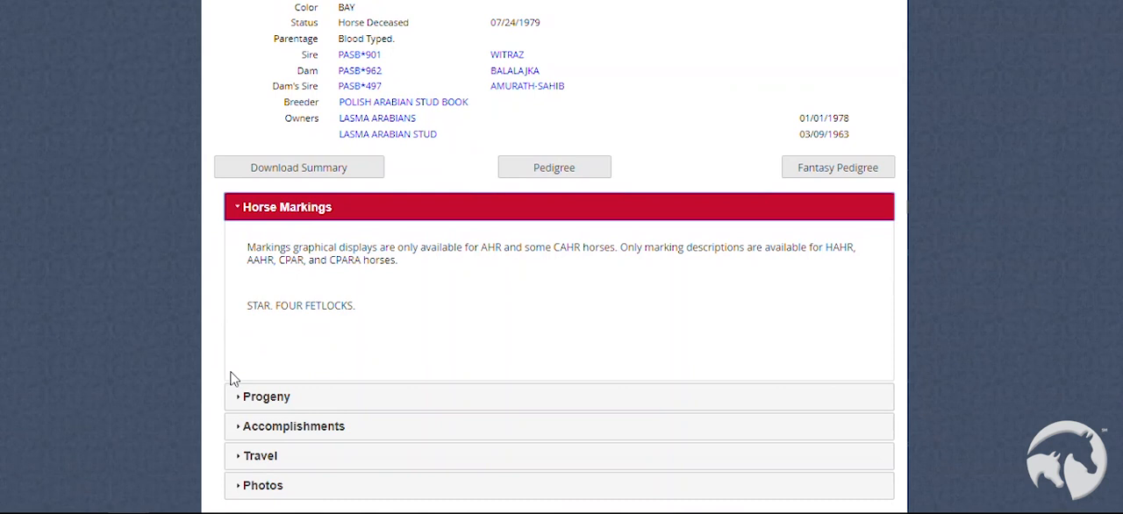
click(266, 397)
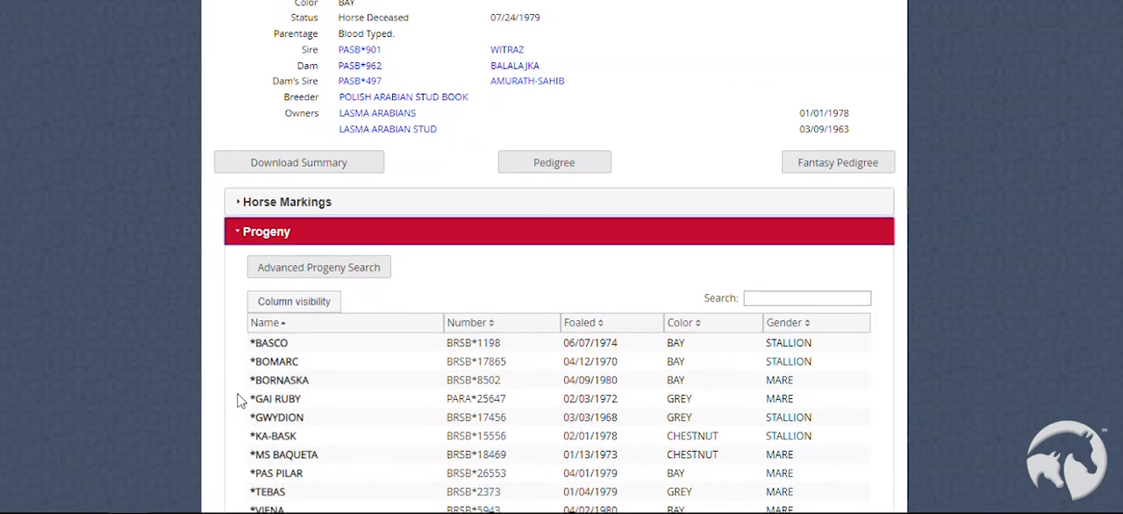
scroll(down, 3)
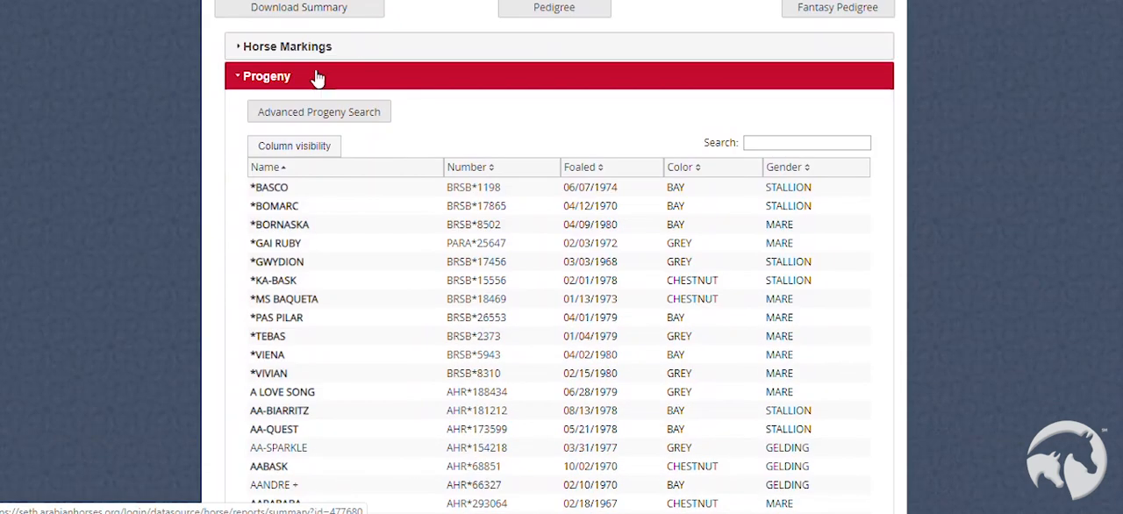
scroll(down, 3)
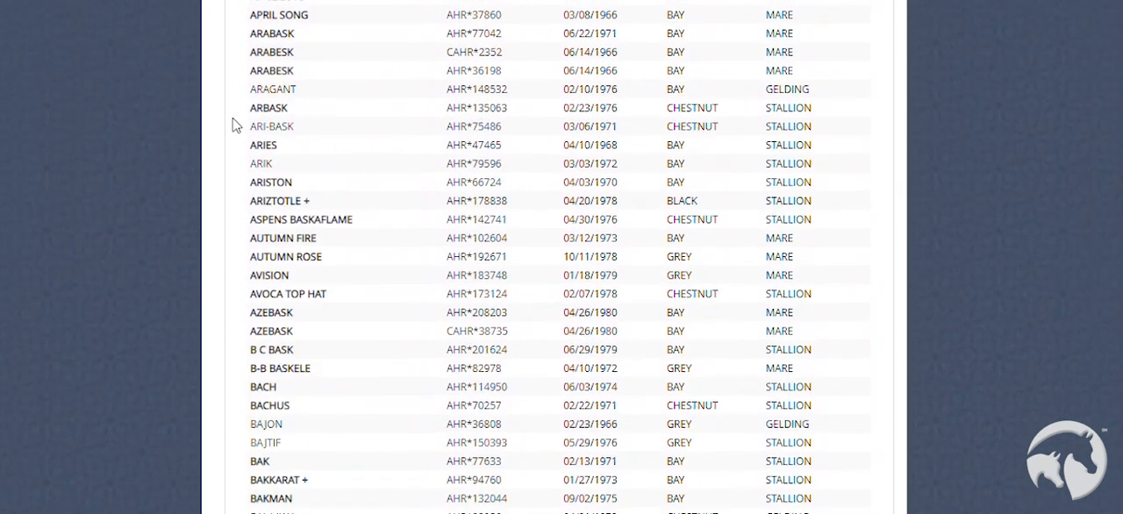
scroll(down, 3)
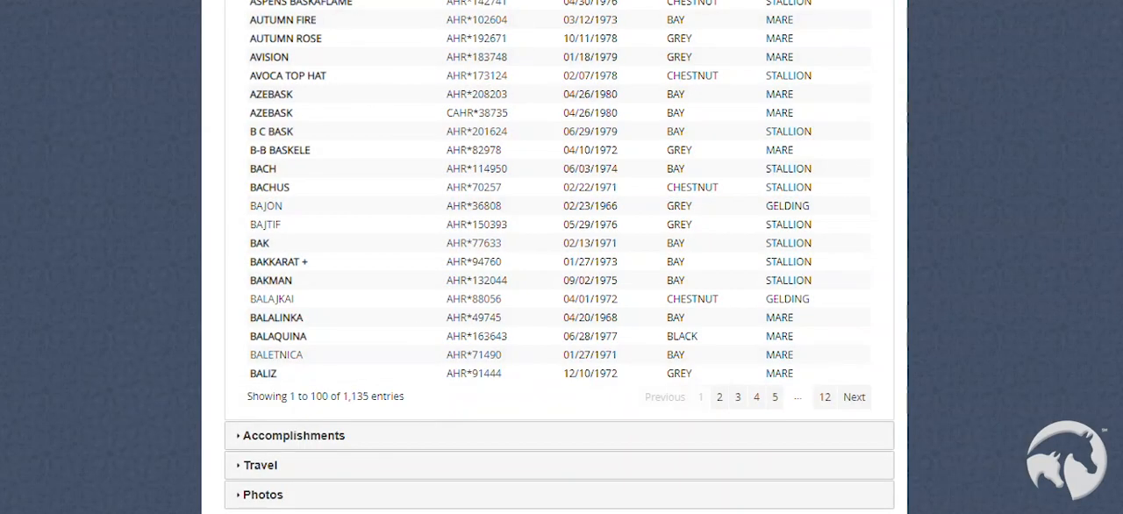
click(267, 186)
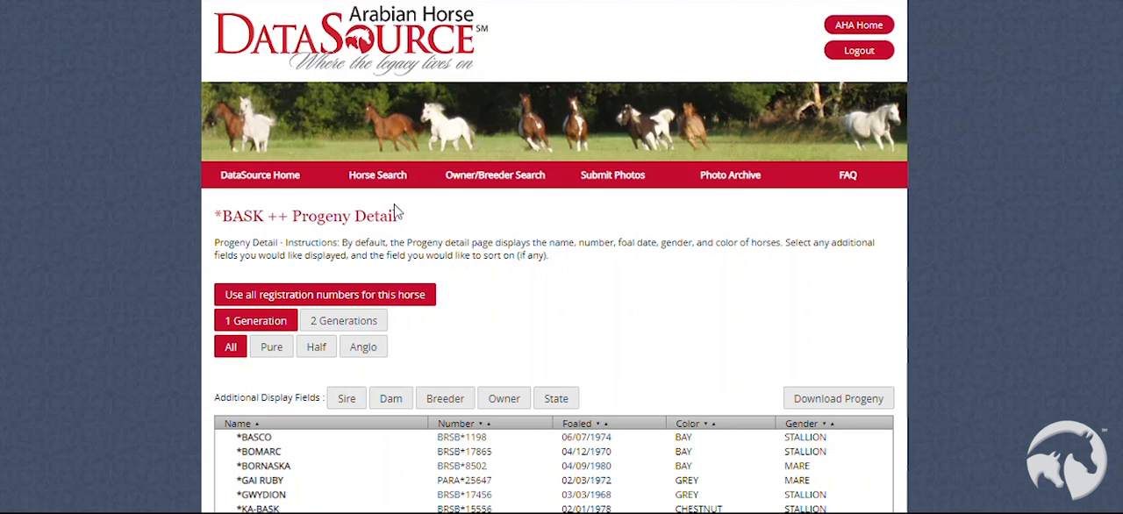
Scroll the *BASK Progeny Detail page to review its generation and display field options
scroll(down, 3)
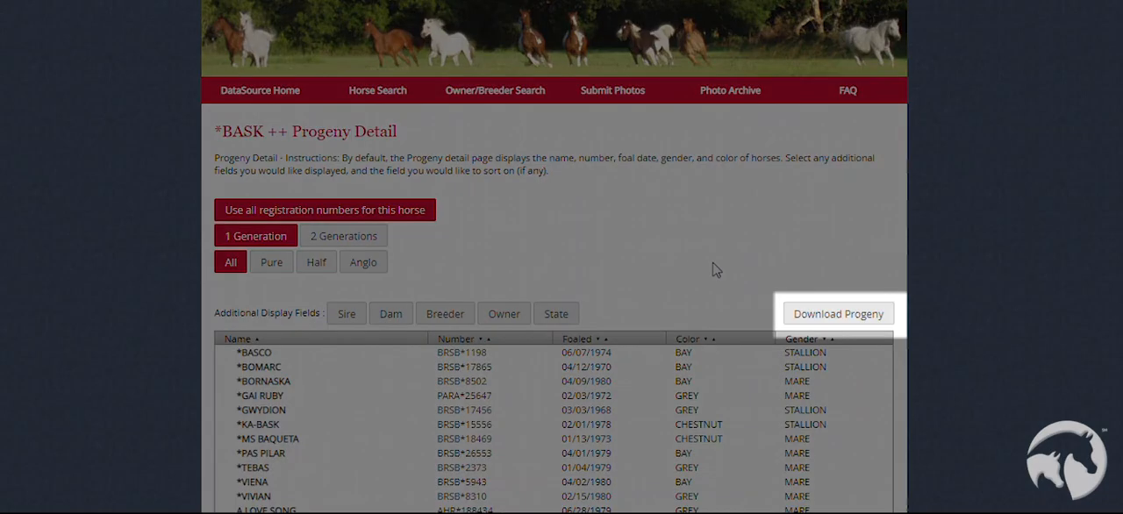
mouse_move(839, 312)
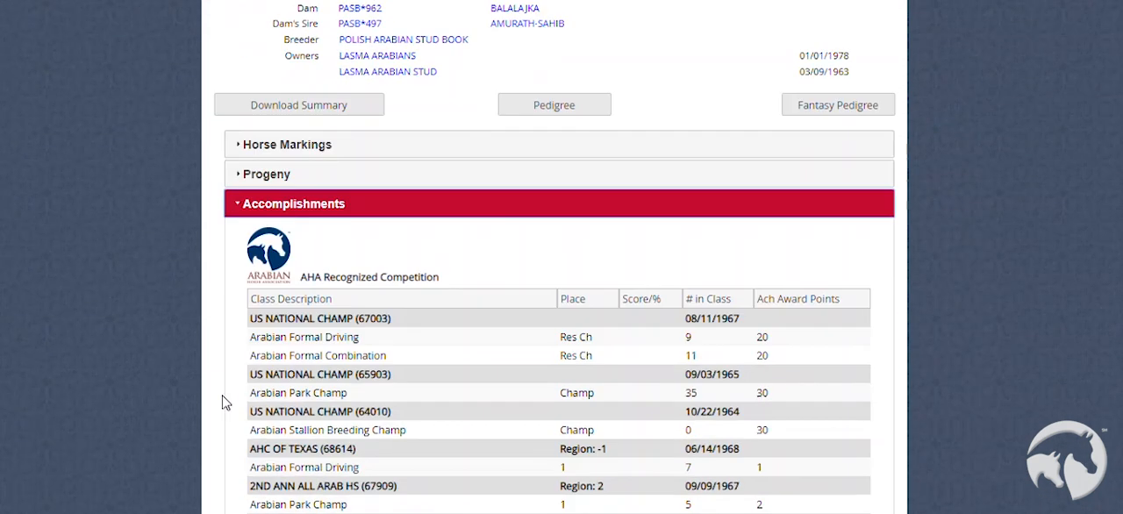
Scroll through *BASK's competition accomplishments and portrait before returning to his profile
scroll(down, 3)
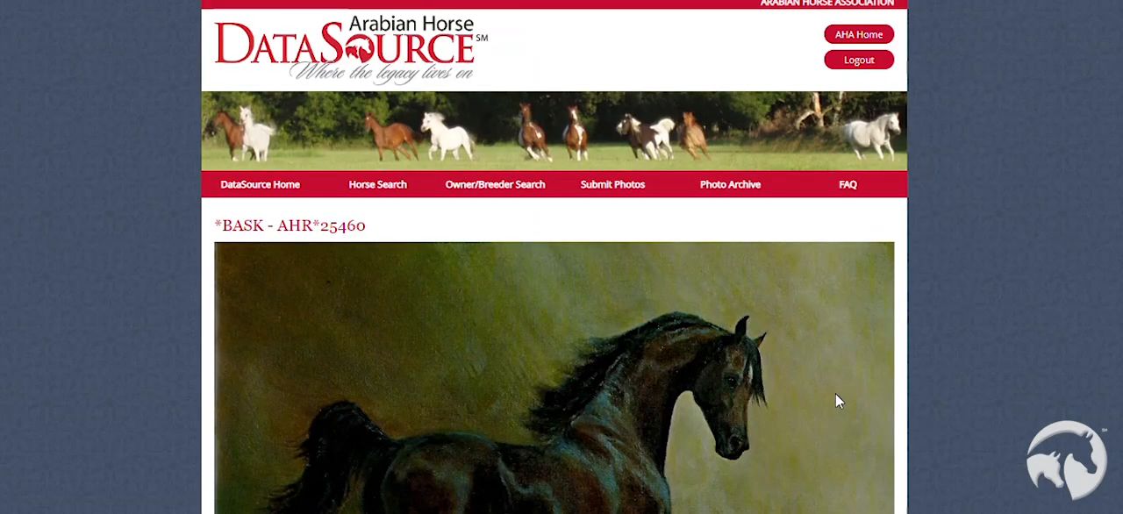
scroll(down, 3)
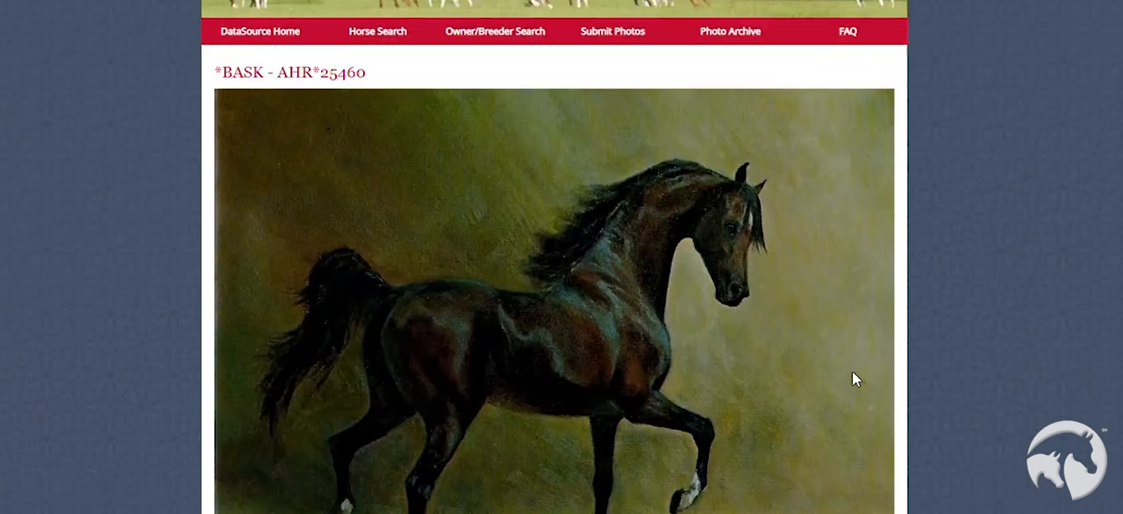
scroll(down, 3)
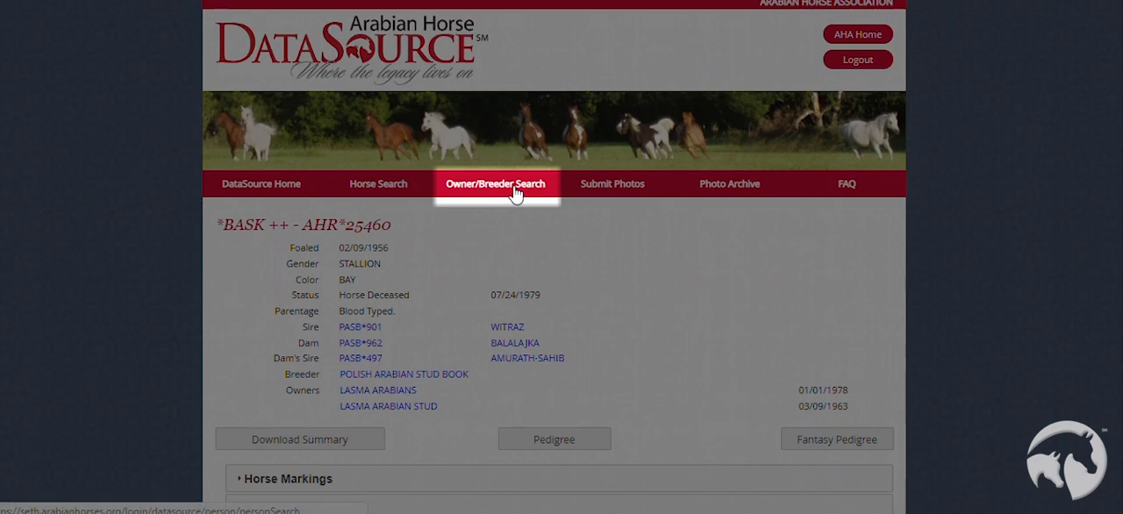
Pass through Owner/Breeder Search to the Submit Photos horse selection form
click(495, 182)
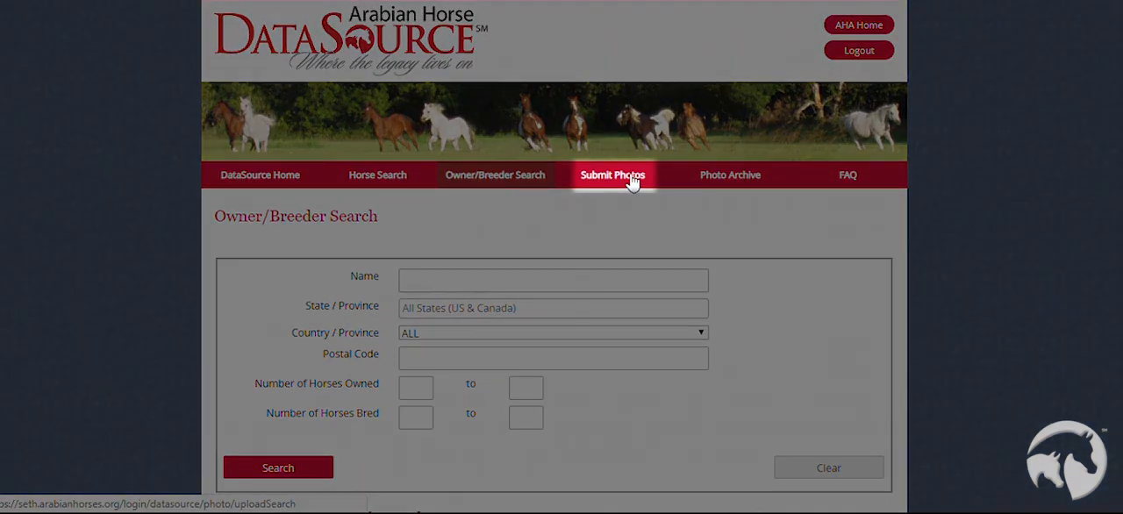
click(612, 176)
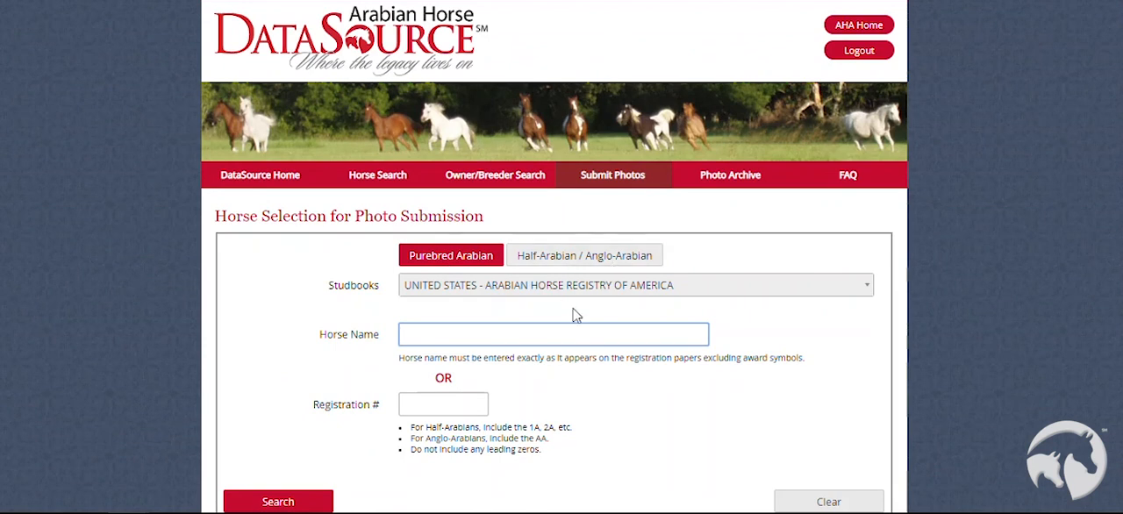
Submit a photo for registration 25460 credited to Lasma, now listed under Pending Photos
text(25460)
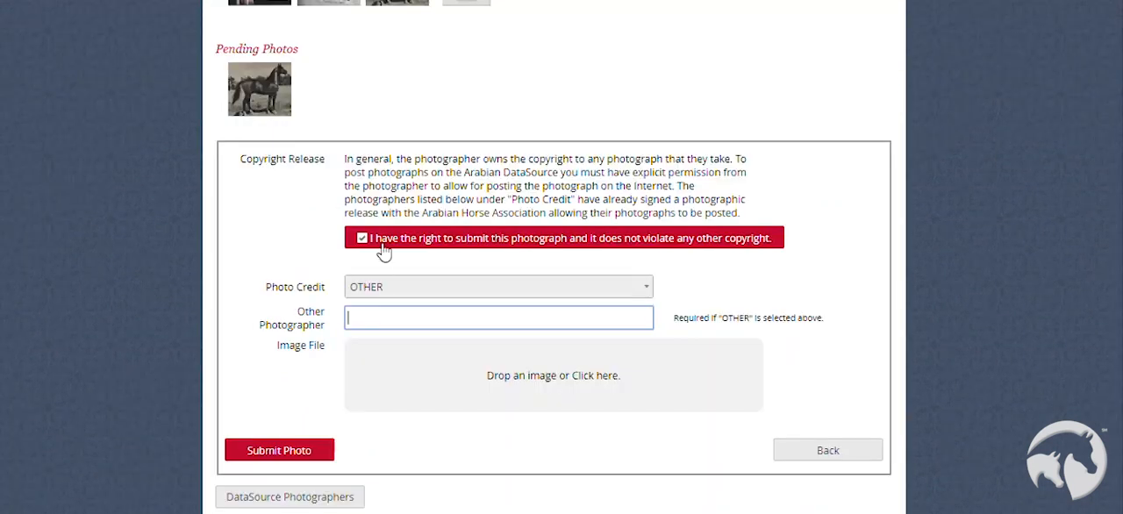
text(Lasma)
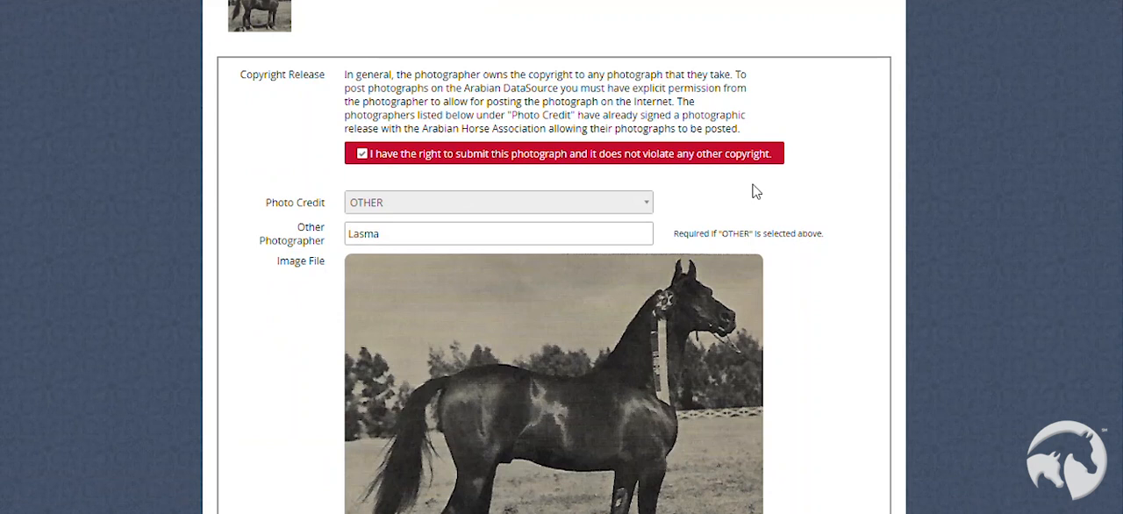
scroll(down, 3)
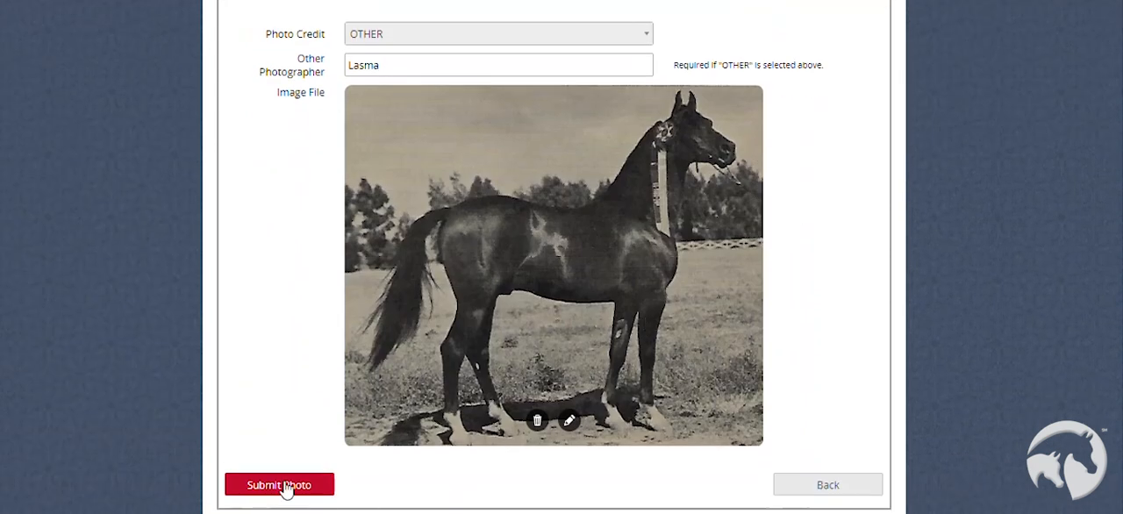
click(279, 484)
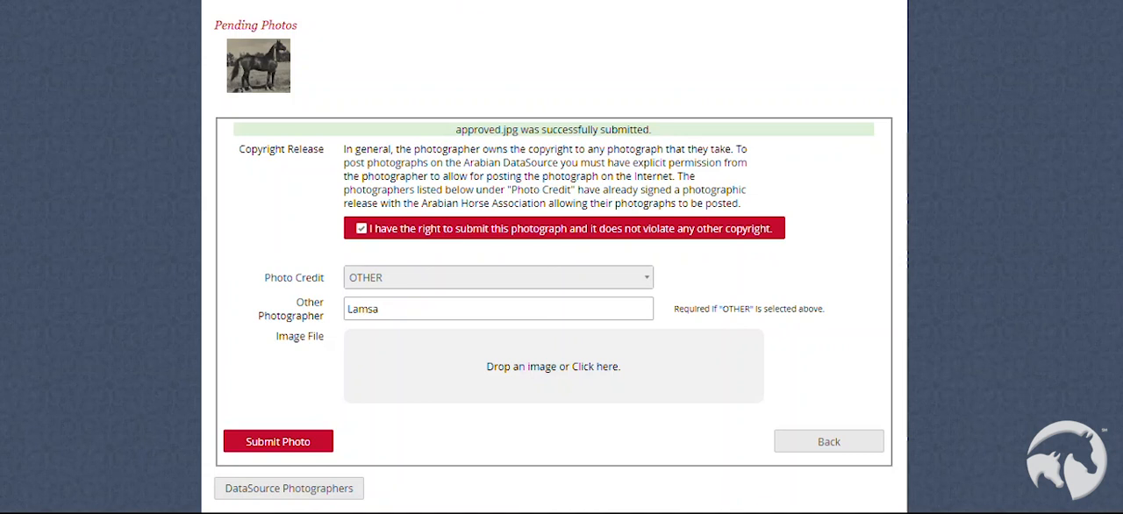
mouse_move(445, 138)
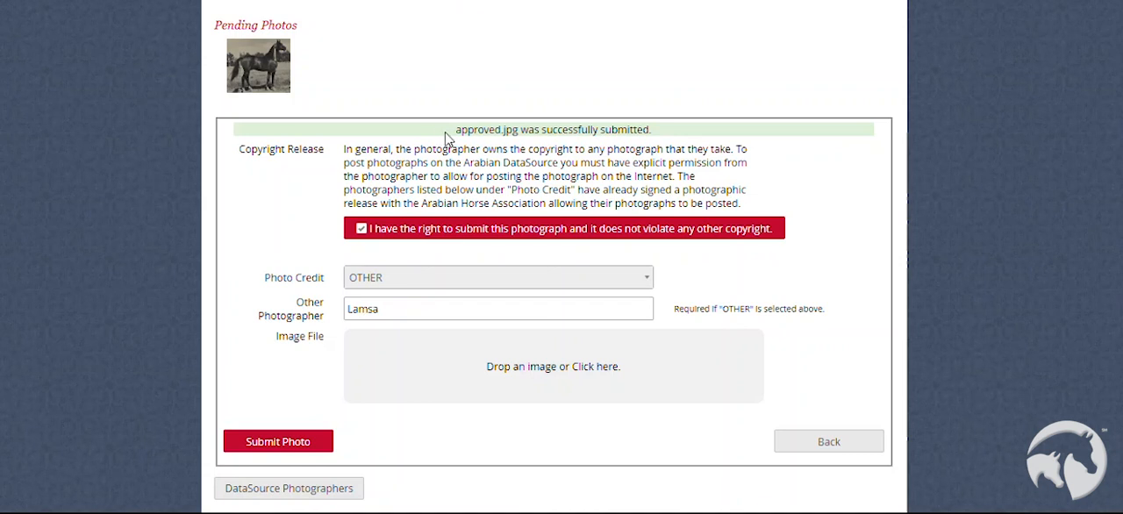
mouse_move(665, 134)
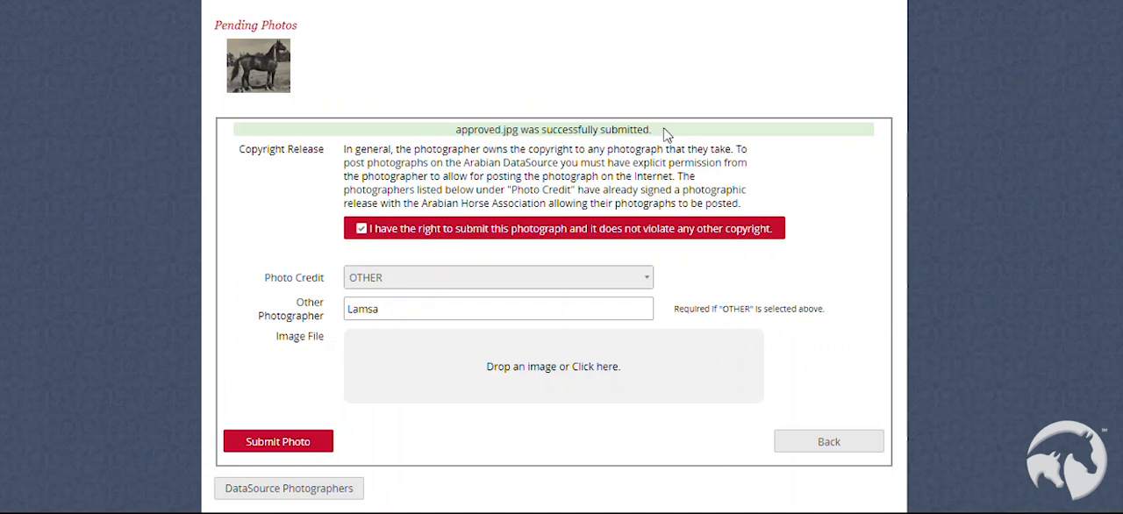
mouse_move(326, 114)
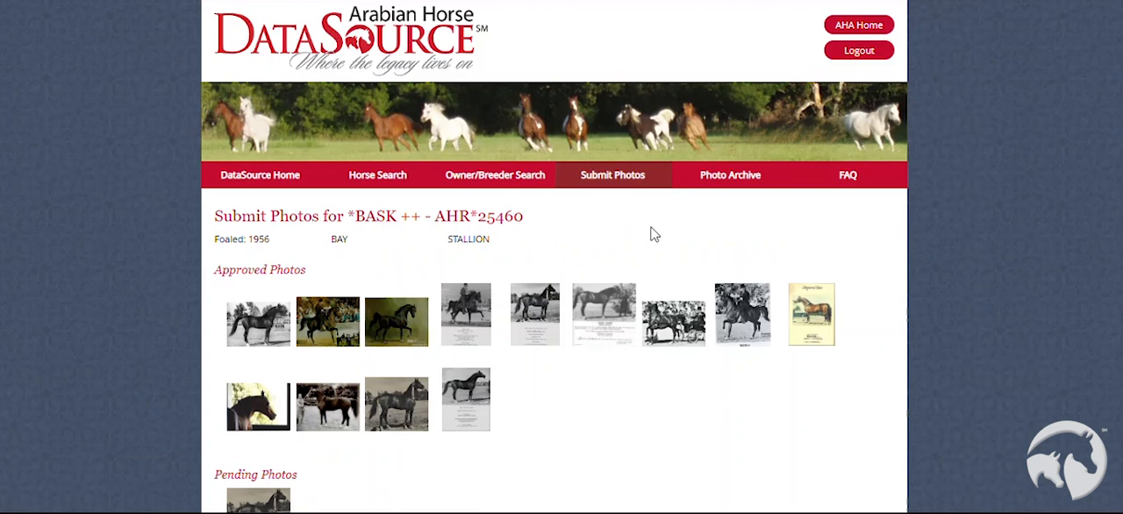
mouse_move(817, 242)
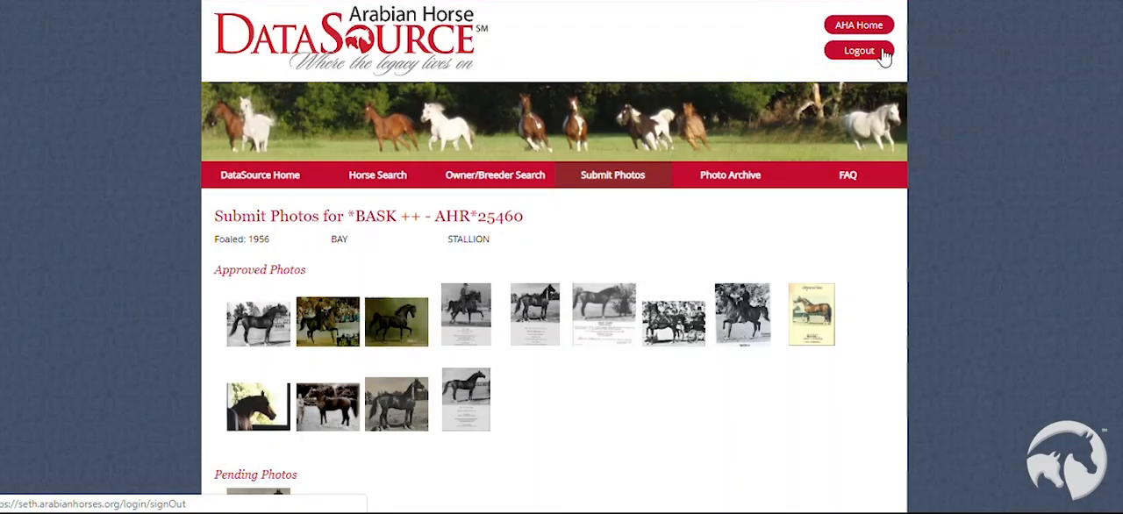
Log out of DataSource and land on the Arabian Horse Association home page
click(860, 49)
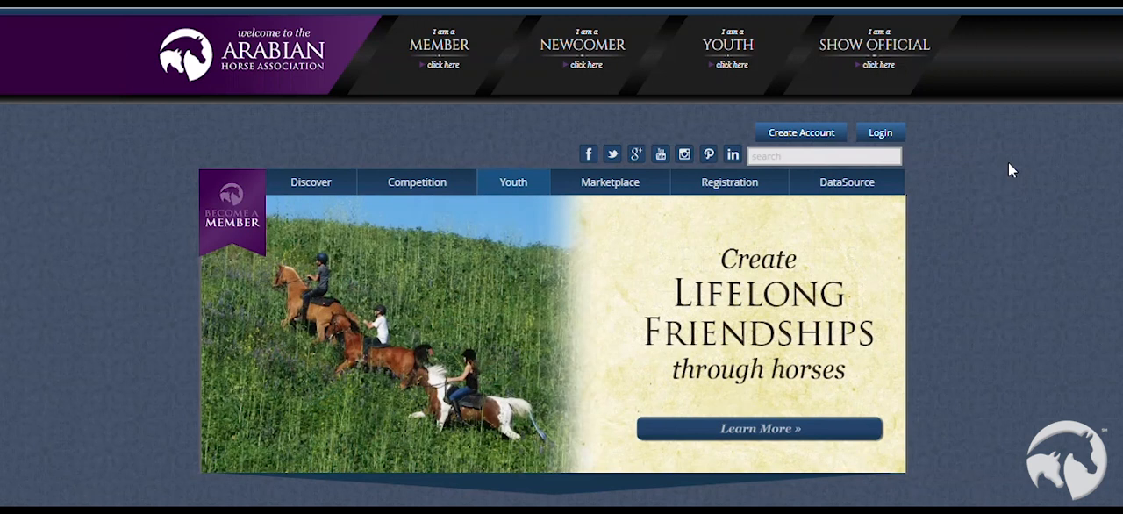
click(611, 182)
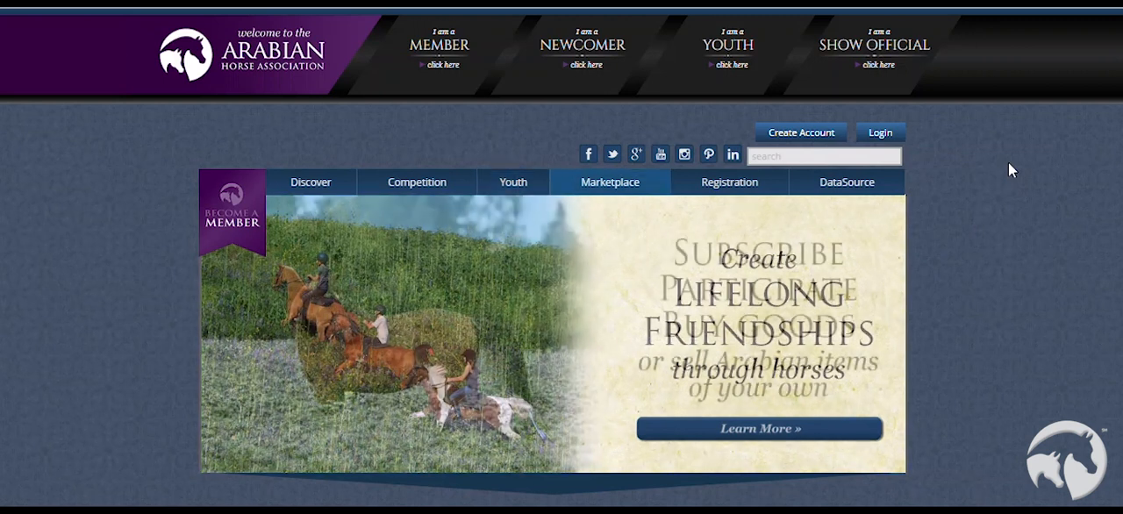